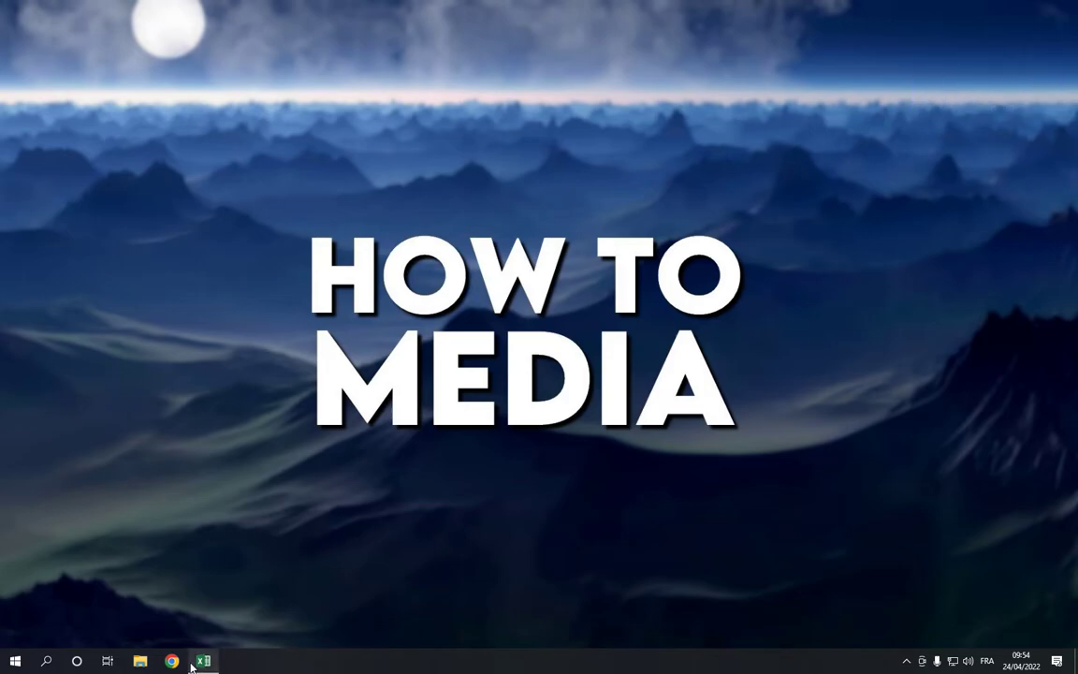
Launch Microsoft Excel from the taskbar icon to reach its start screen.
click(203, 660)
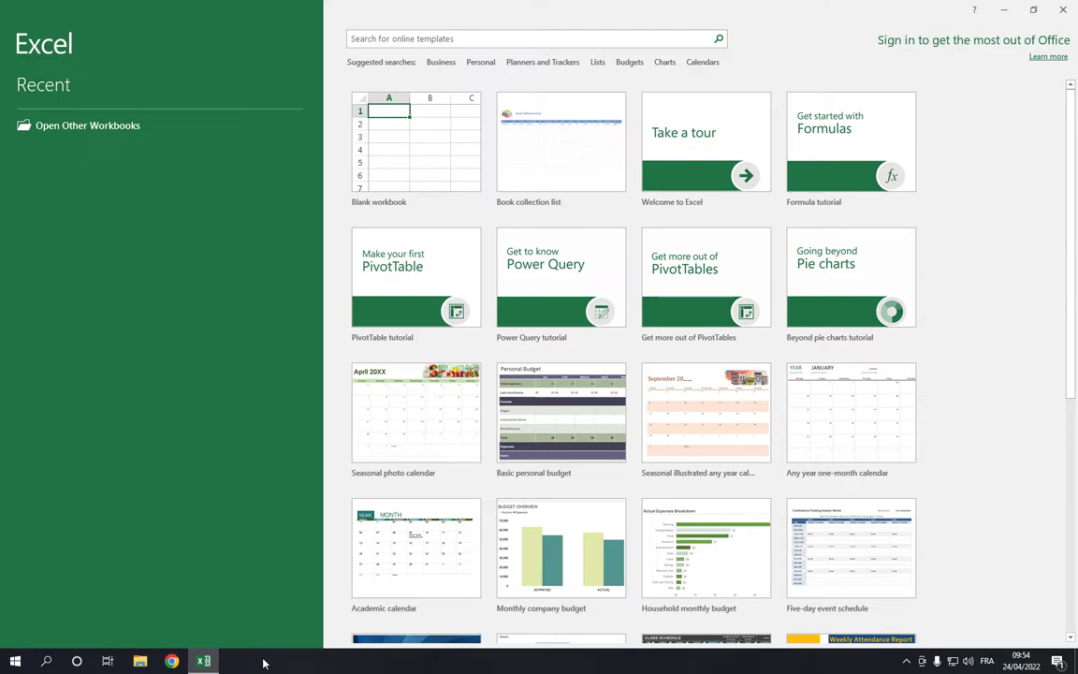
mouse_move(575, 6)
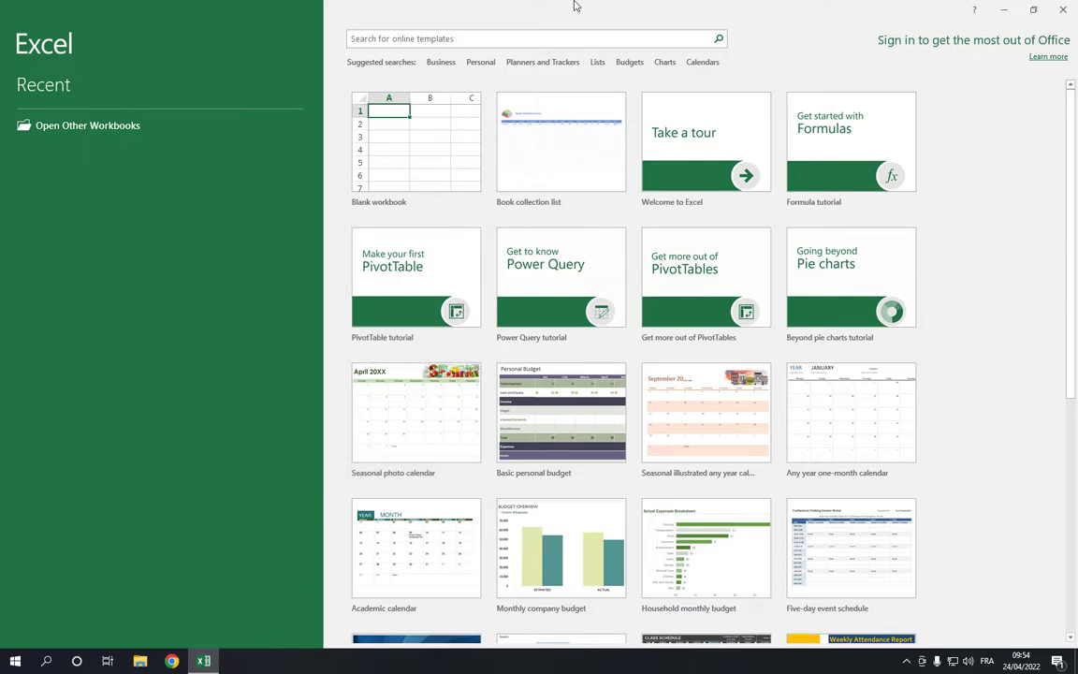
Browse the Lists templates, preview Grocery list, and create a workbook from it.
click(536, 39)
text(list)
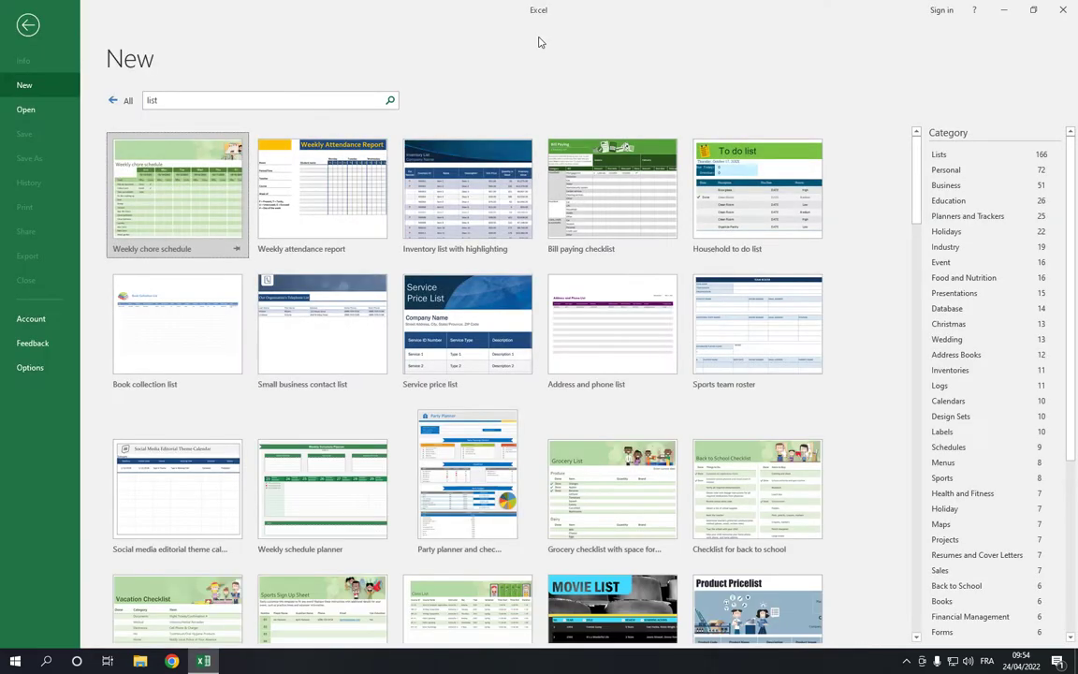
scroll(down, 3)
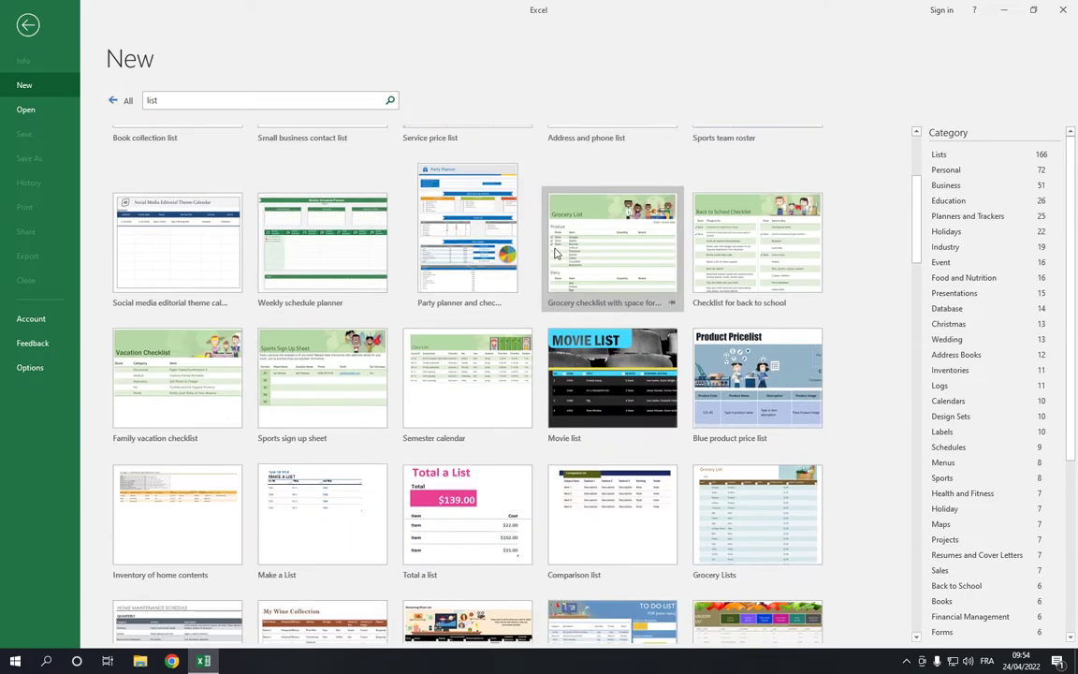
scroll(down, 3)
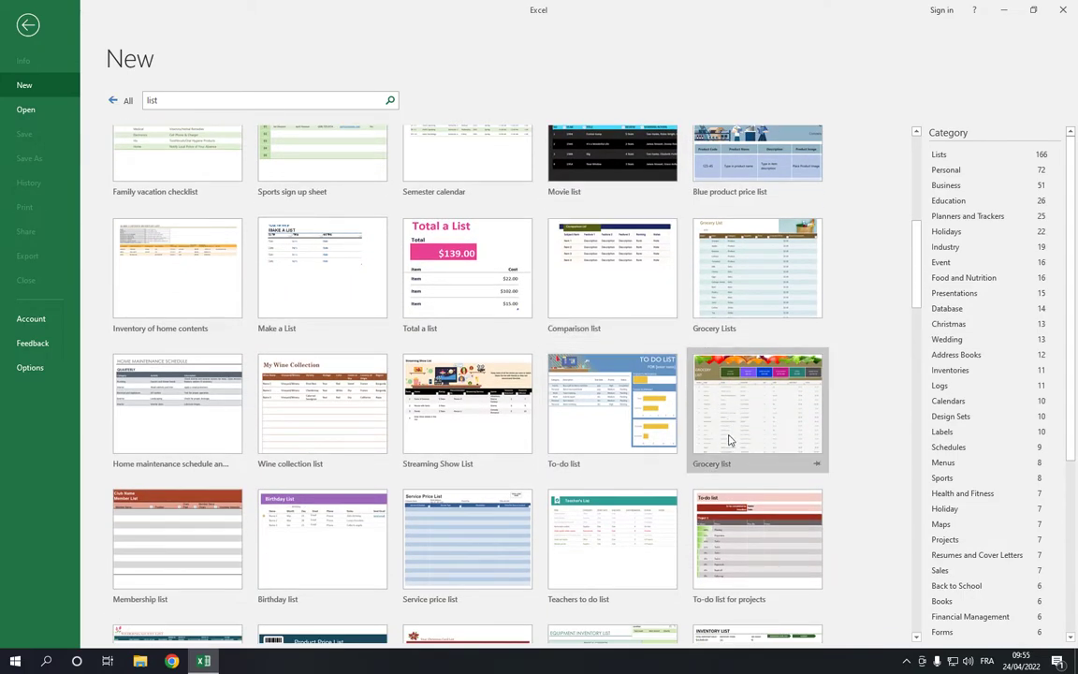
mouse_move(755, 334)
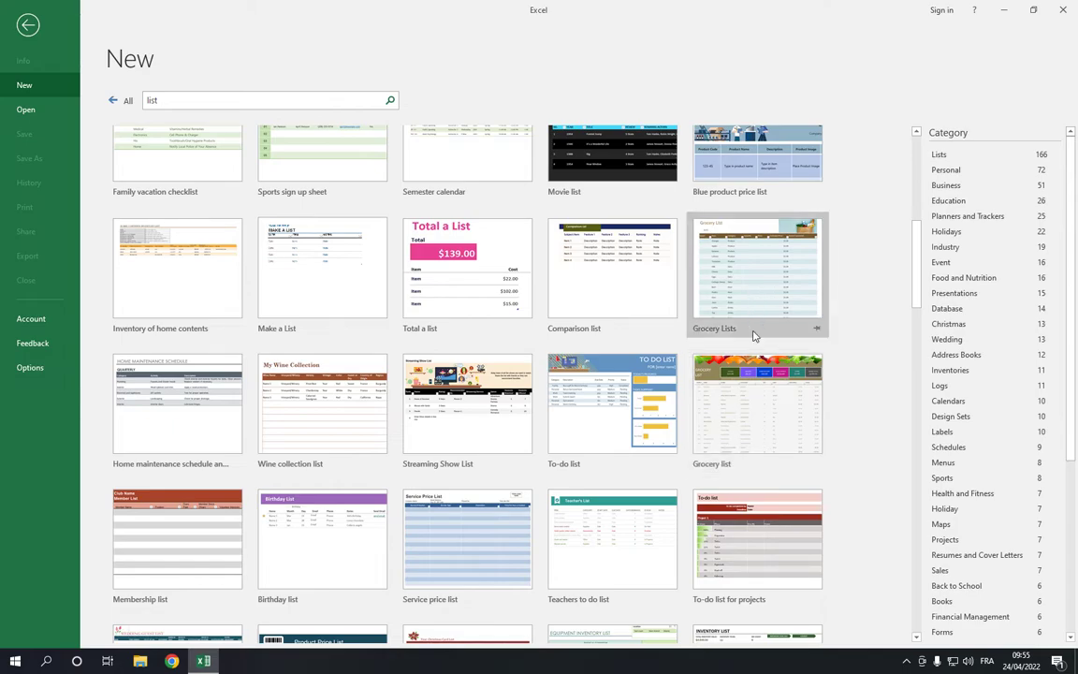
mouse_move(752, 375)
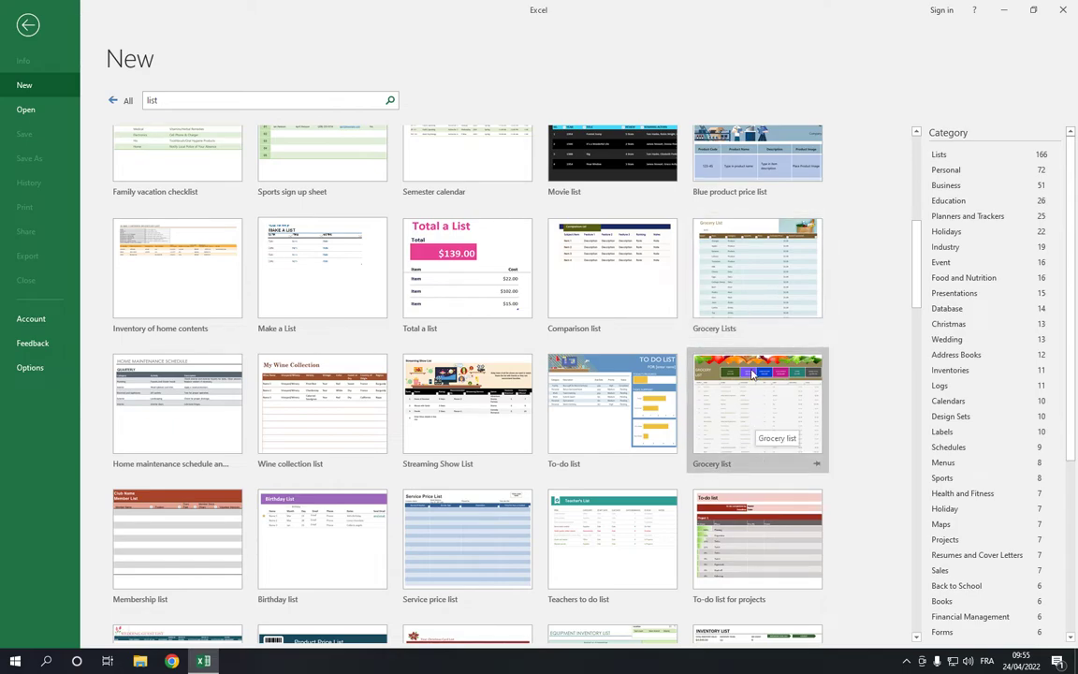
click(753, 402)
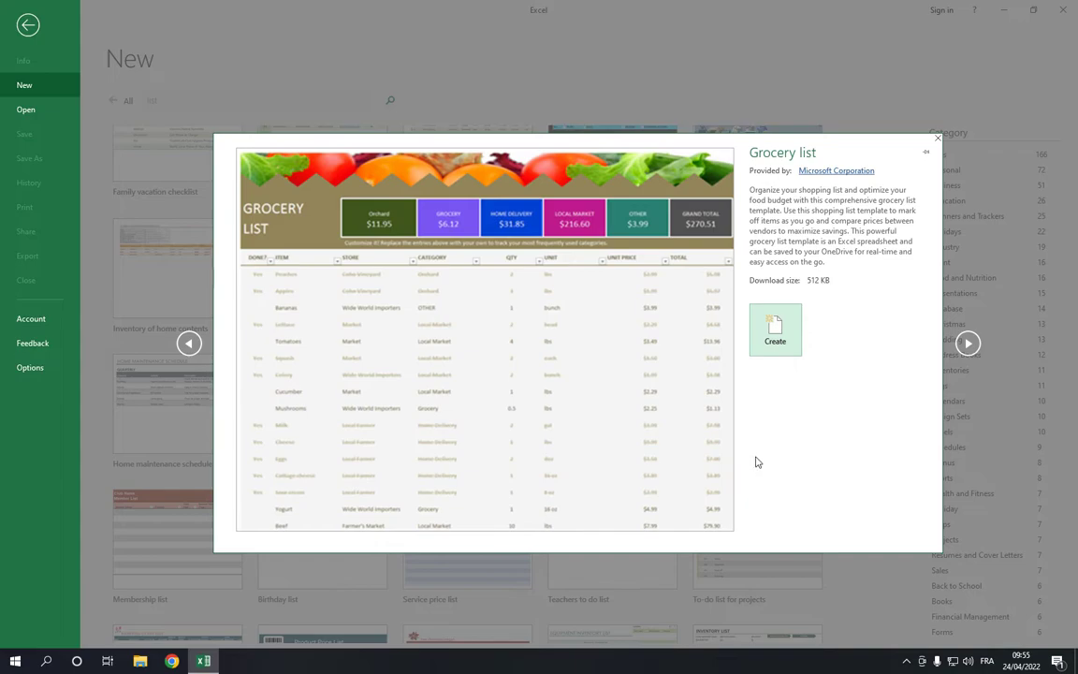
click(775, 330)
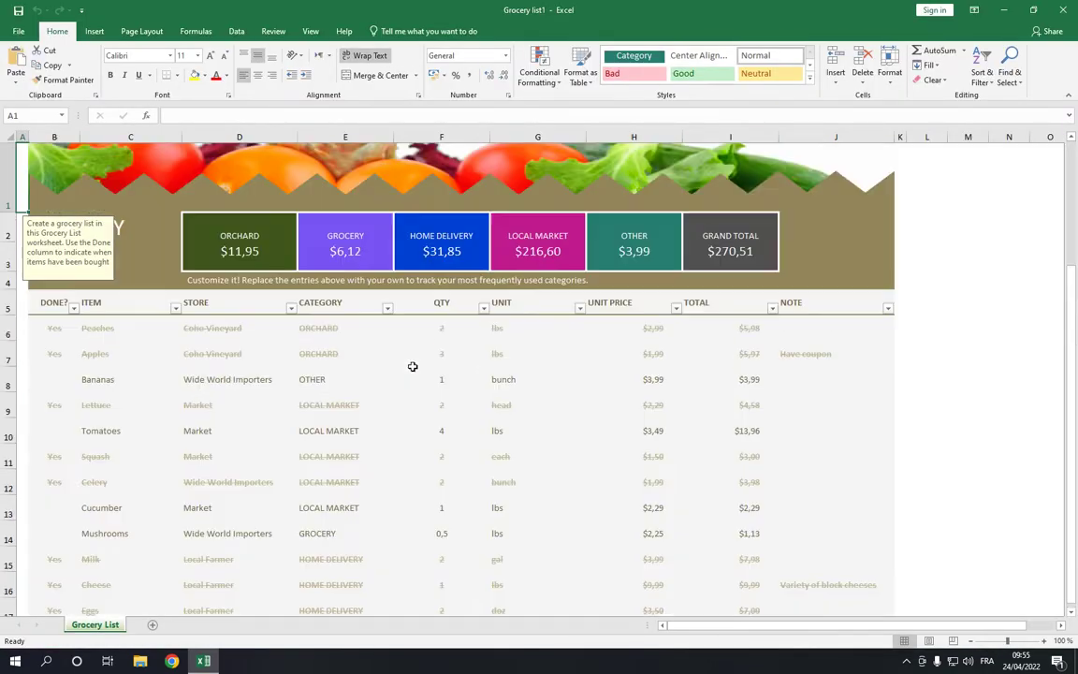
click(240, 379)
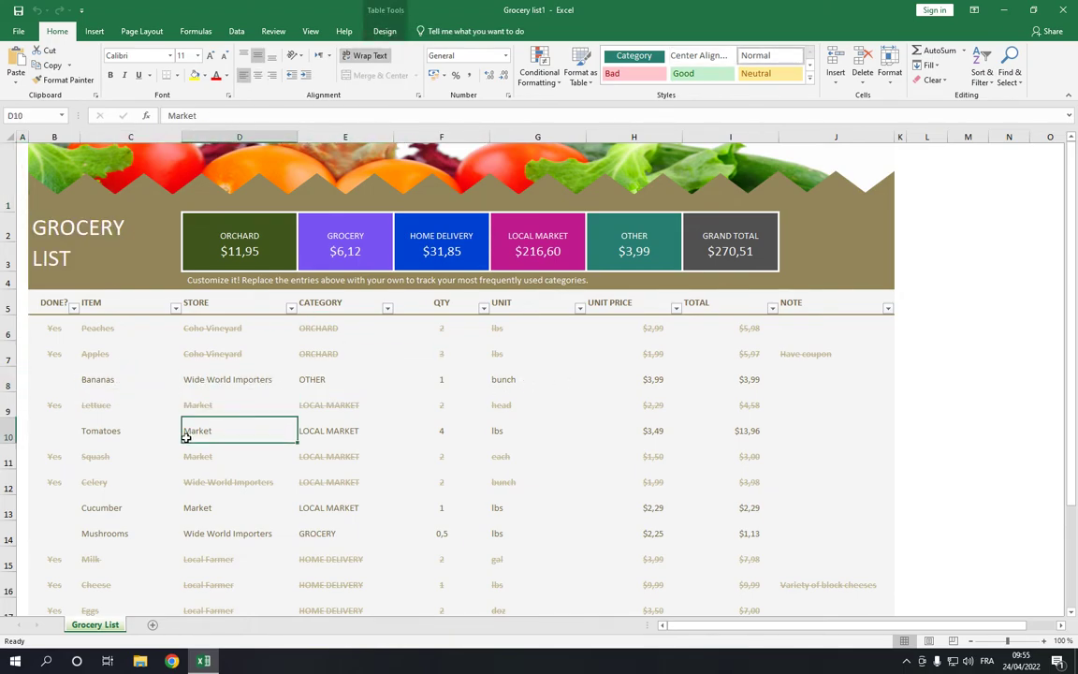
click(112, 379)
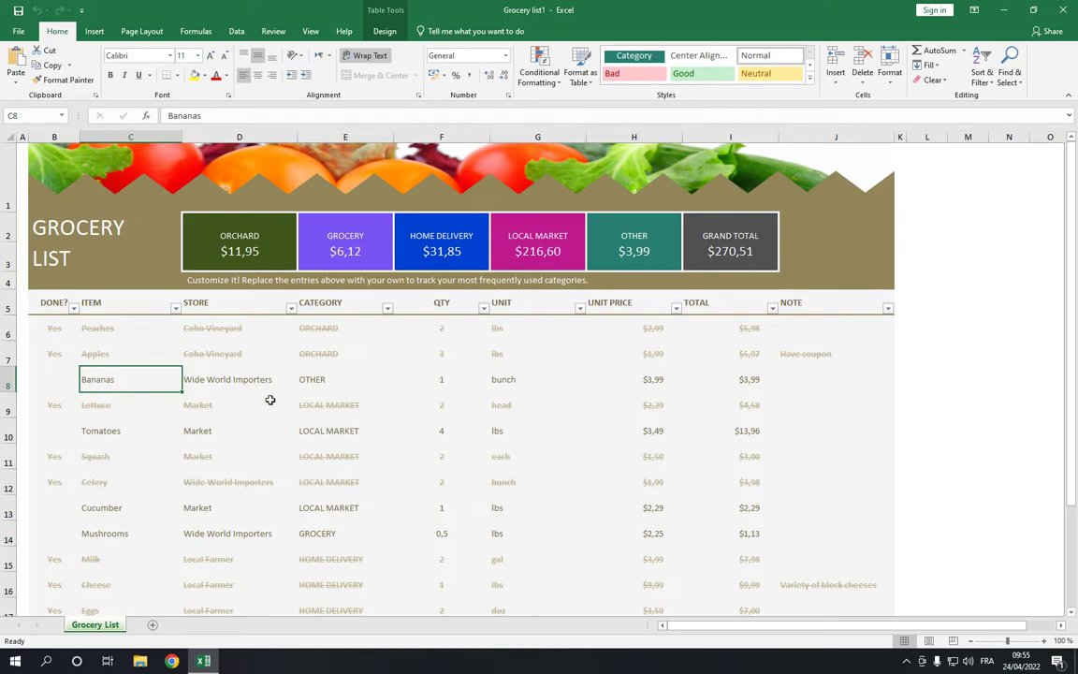
scroll(down, 3)
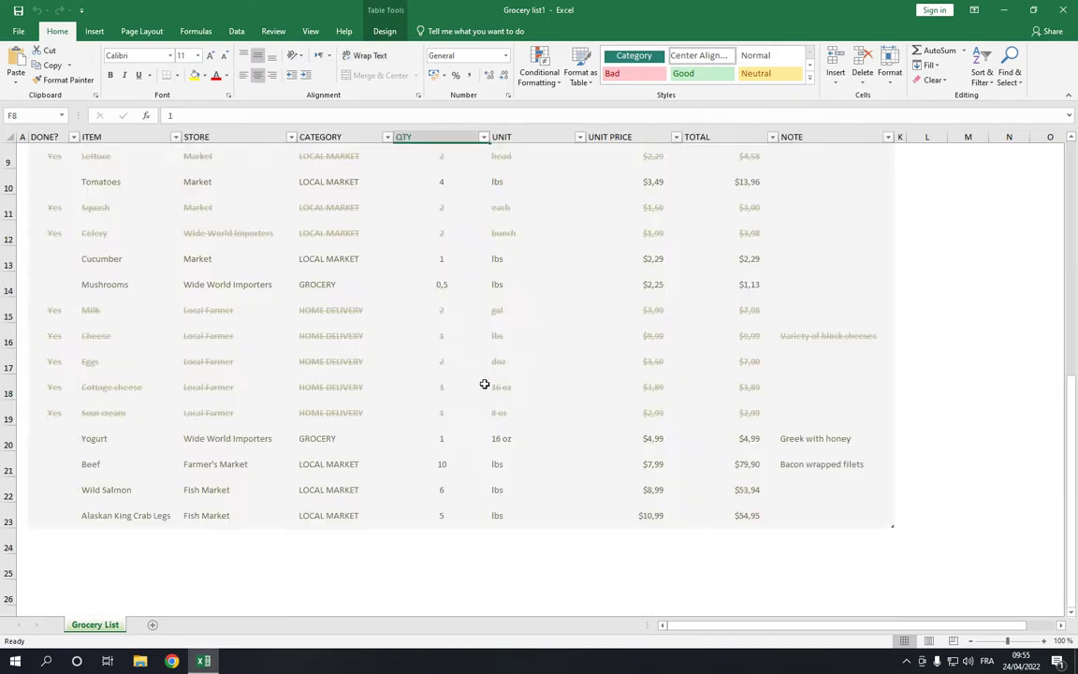
scroll(up, 3)
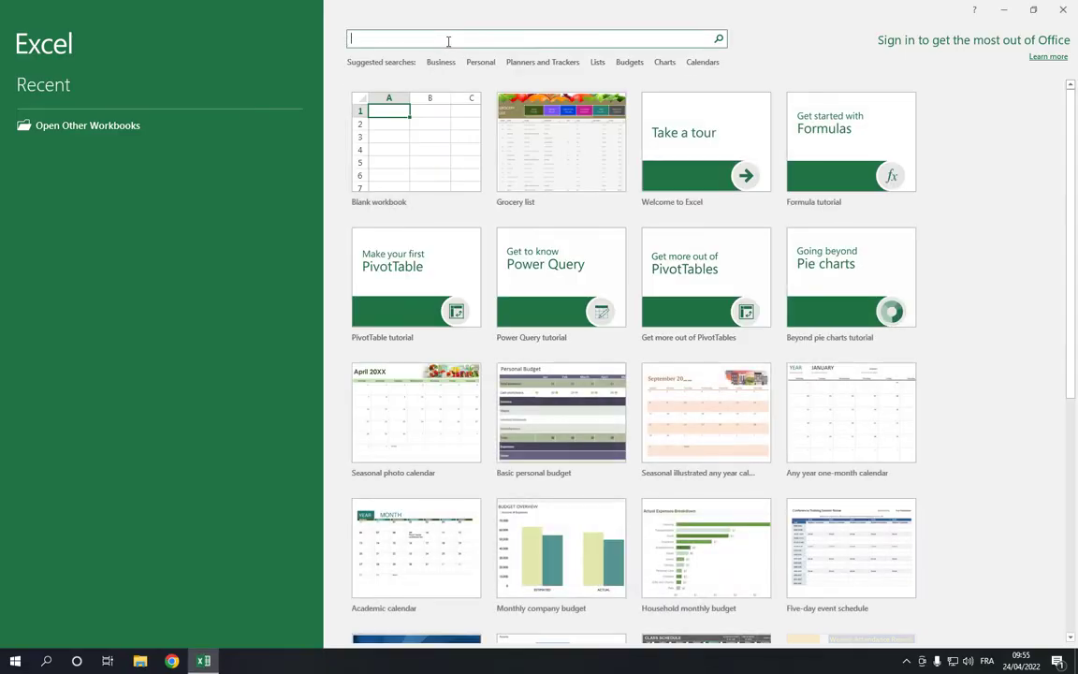
Search online templates for 'list'.
text(list)
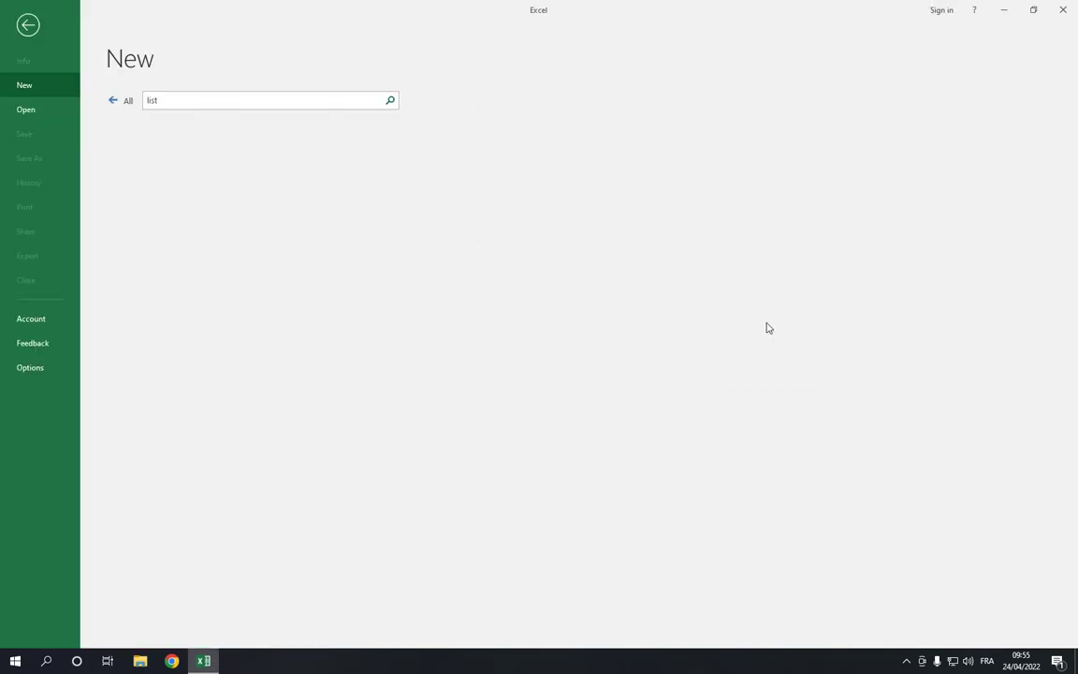
click(390, 100)
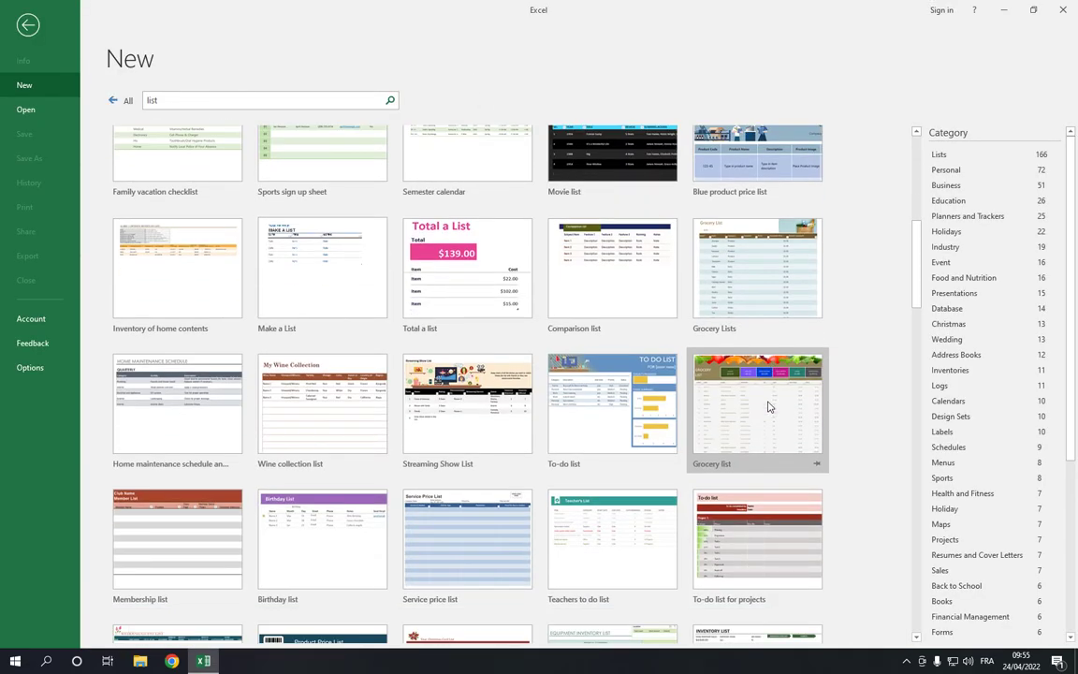